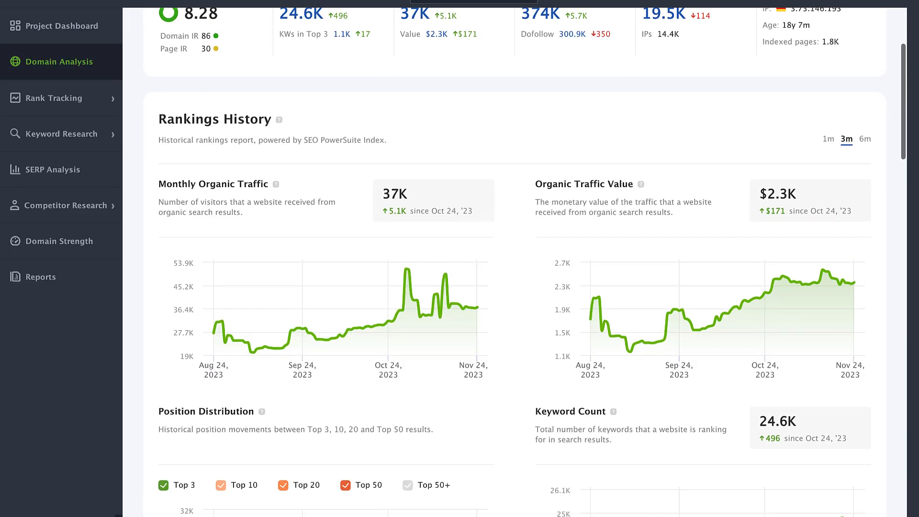
Scroll the link-assistant.com Domain Analysis report from Rankings History down to Anchor Texts
{"action": "scroll", "scroll_direction": "down", "scroll_amount": 3}
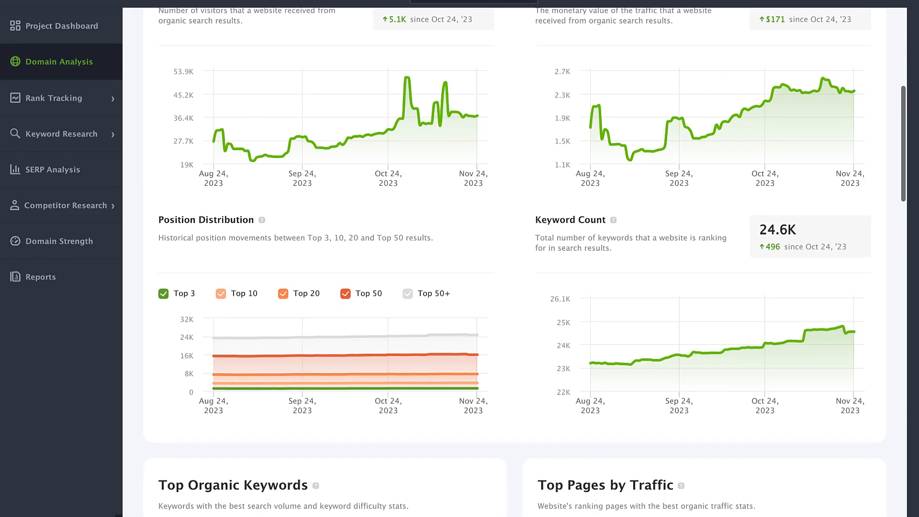
{"action": "scroll", "scroll_direction": "down", "scroll_amount": 3}
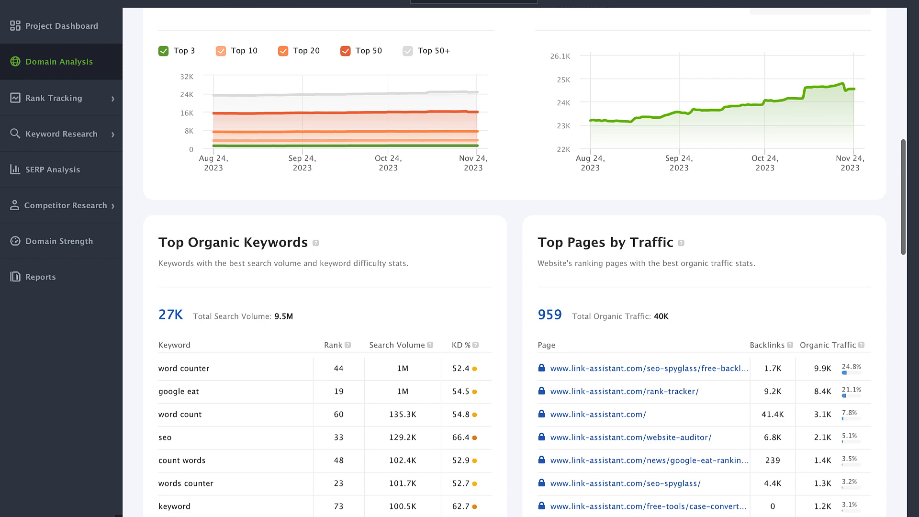
{"action": "scroll", "scroll_direction": "down", "scroll_amount": 3}
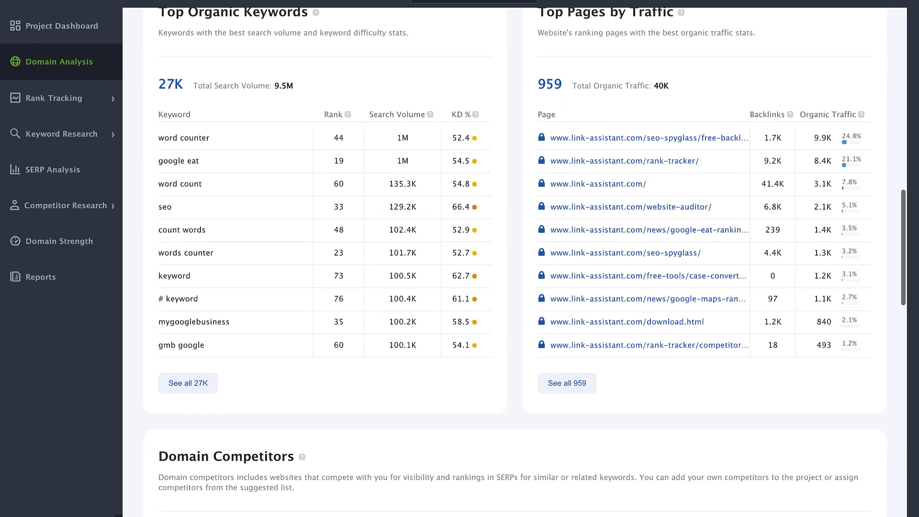
{"action": "scroll", "scroll_direction": "down", "scroll_amount": 3}
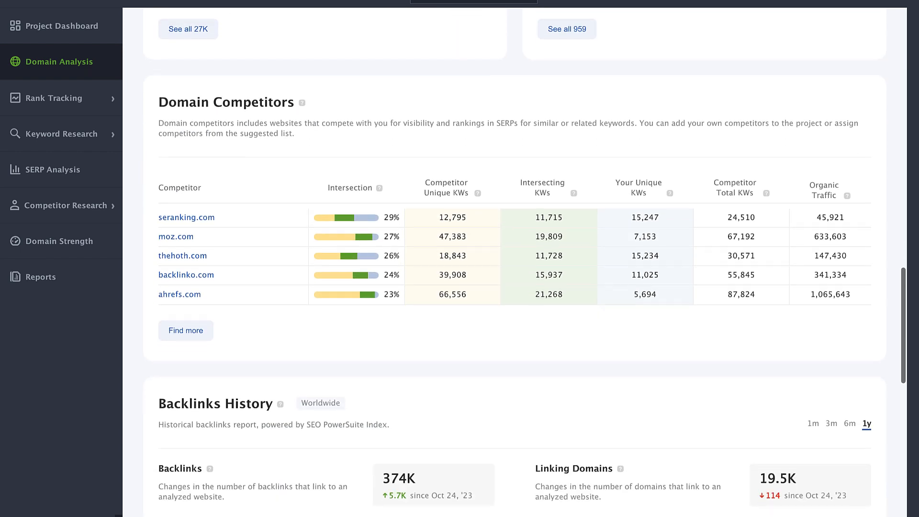
{"action": "scroll", "scroll_direction": "down", "scroll_amount": 3}
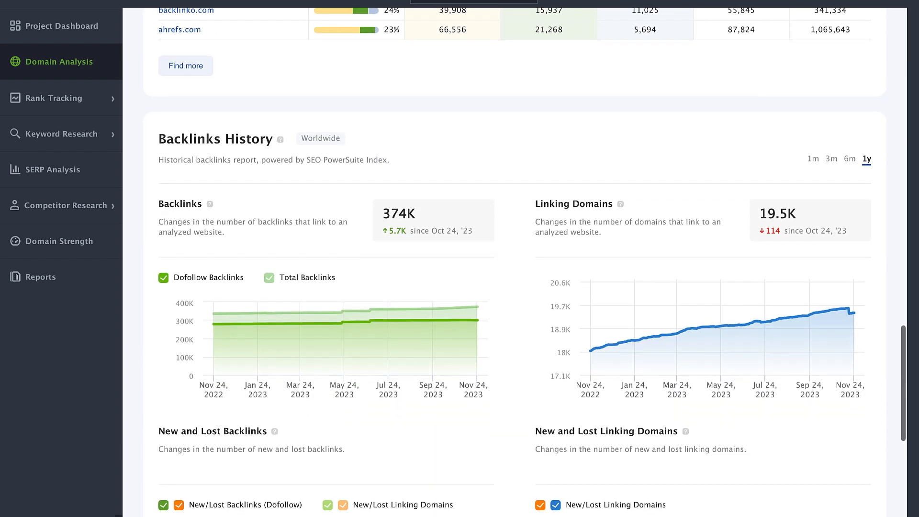
{"action": "scroll", "scroll_direction": "down", "scroll_amount": 3}
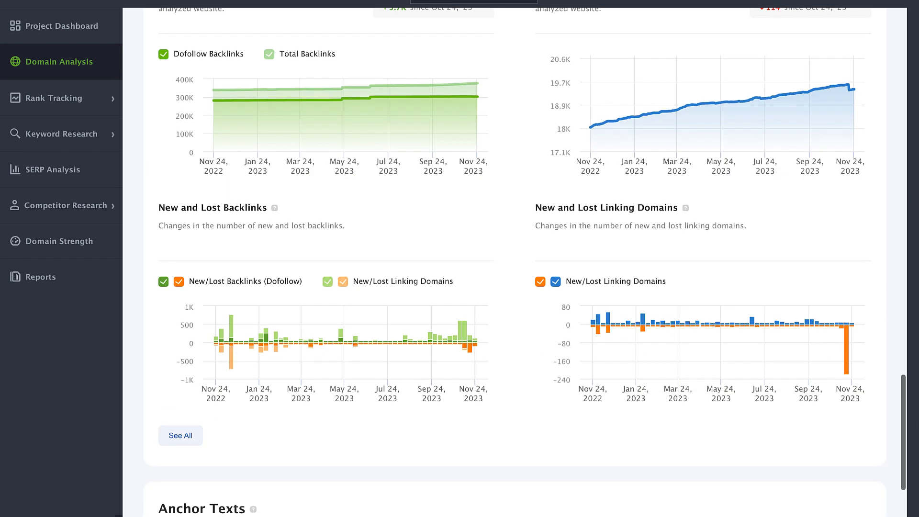
{"action": "scroll", "scroll_direction": "down", "scroll_amount": 3}
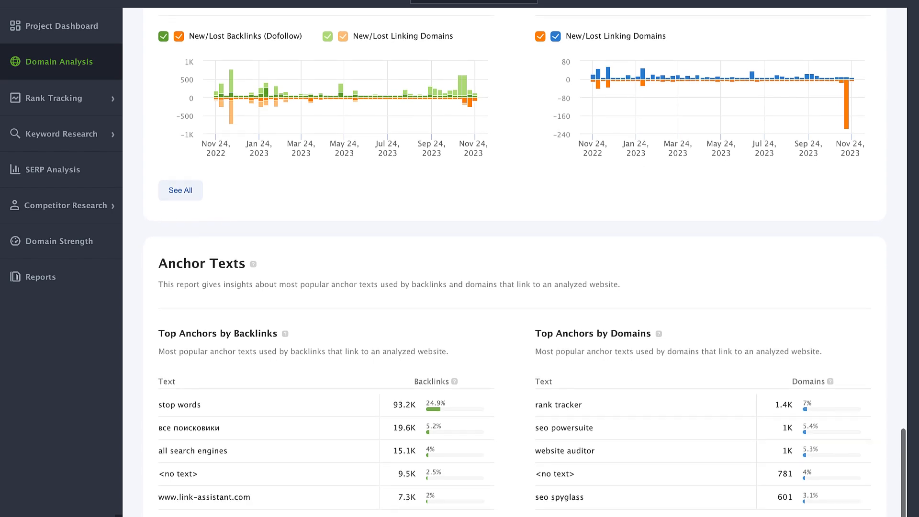
{"action": "scroll", "scroll_direction": "up", "scroll_amount": 3}
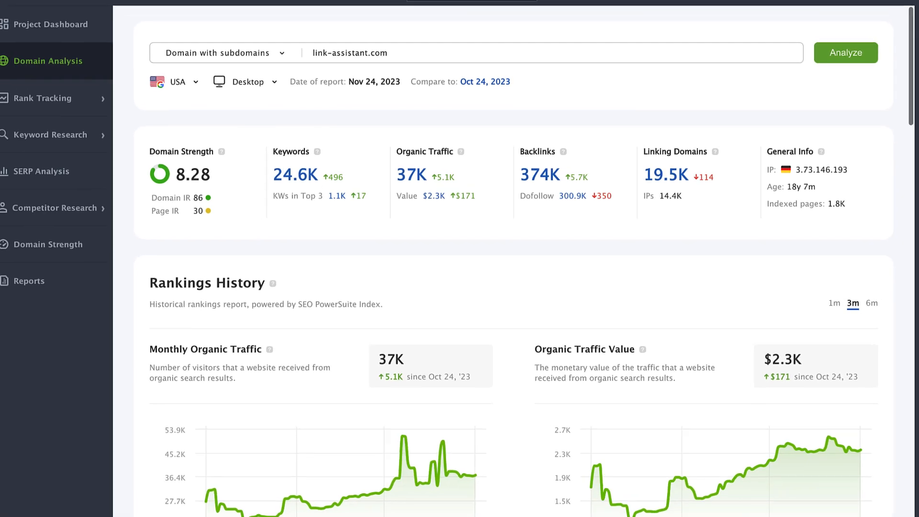
Scroll to the Position Distribution and Keyword Count charts in Rankings History
{"action": "scroll", "scroll_direction": "down", "scroll_amount": 3}
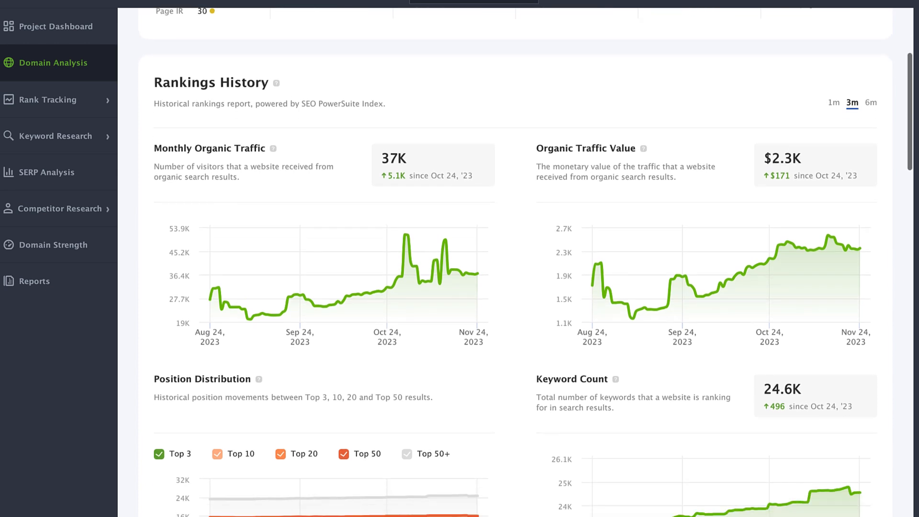
{"action": "scroll", "scroll_direction": "down", "scroll_amount": 3}
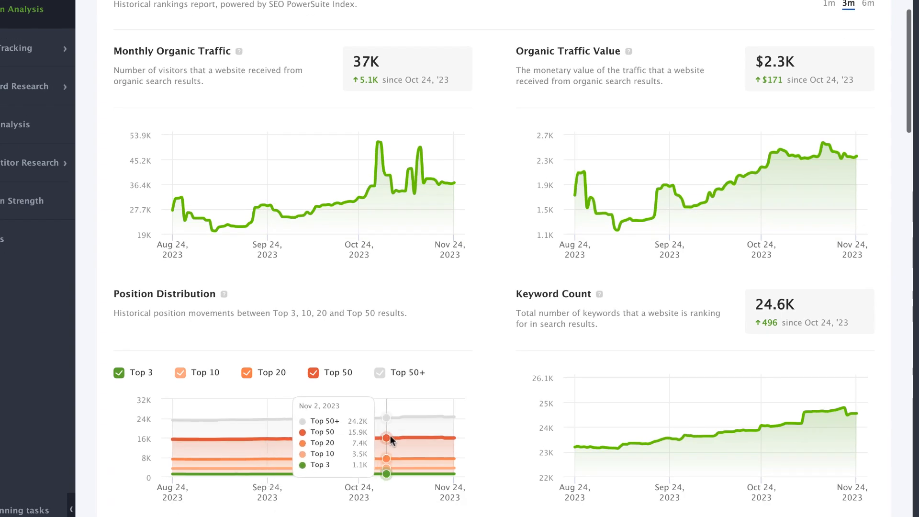
{"action": "mouse_move", "coordinate": [446, 452]}
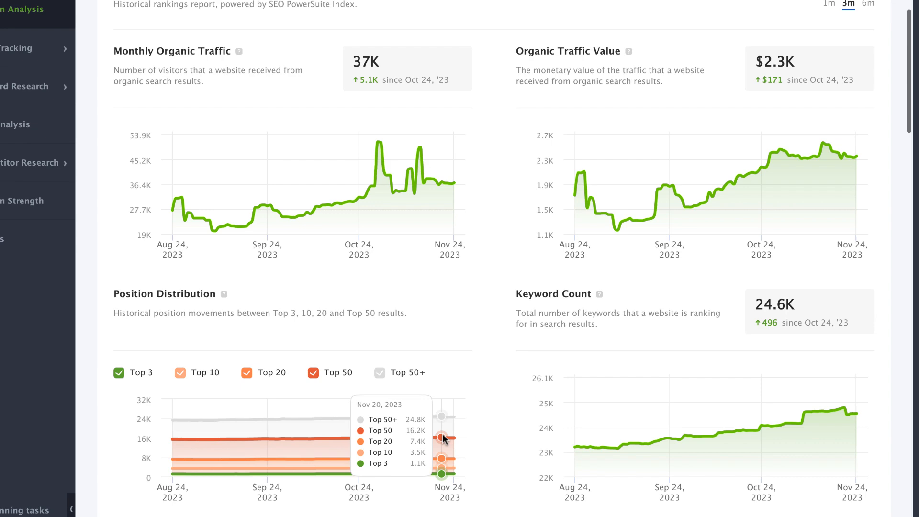
{"action": "mouse_move", "coordinate": [717, 432]}
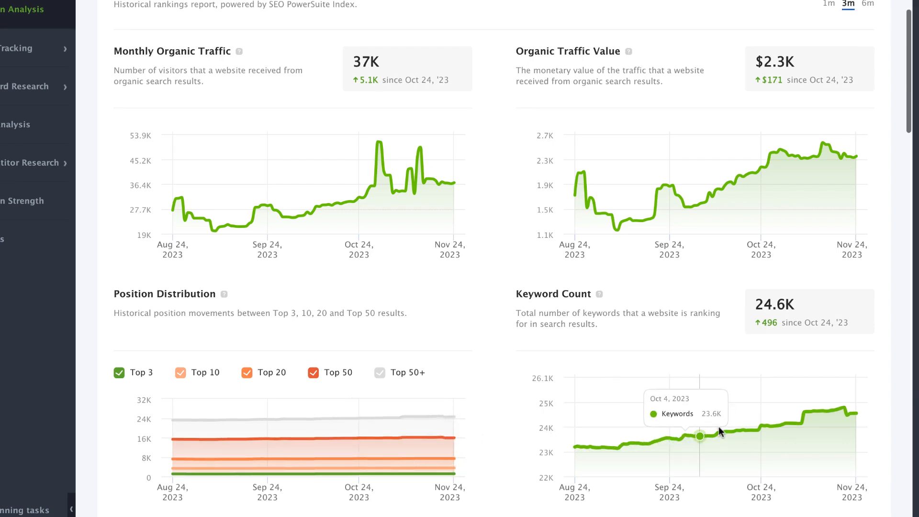
{"action": "scroll", "scroll_direction": "down", "scroll_amount": 3}
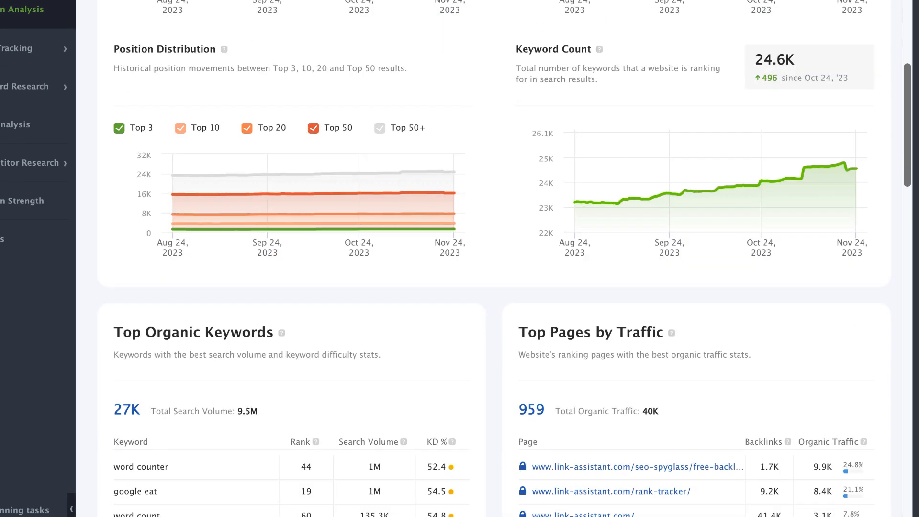
Preview all 27K ranking keywords from Top Organic Keywords, then return to Domain Analysis
{"action": "scroll", "scroll_direction": "down", "scroll_amount": 3}
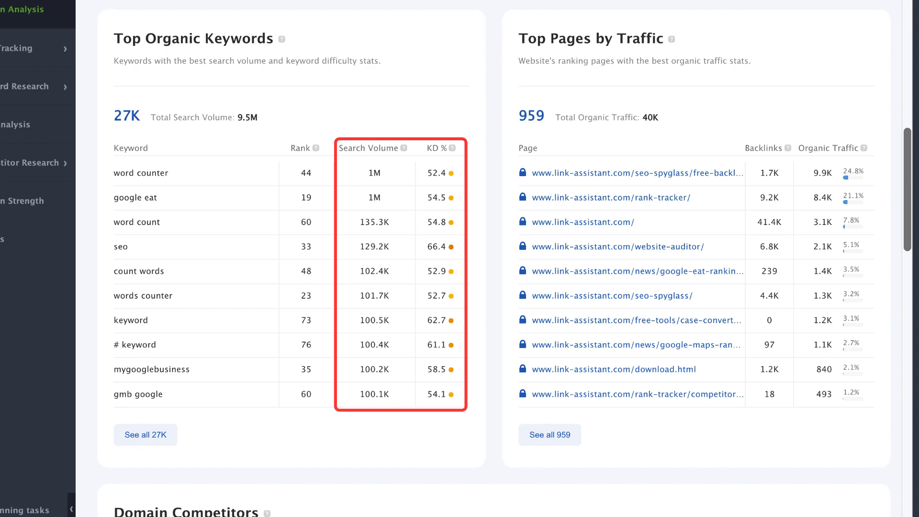
{"action": "mouse_move", "coordinate": [146, 436]}
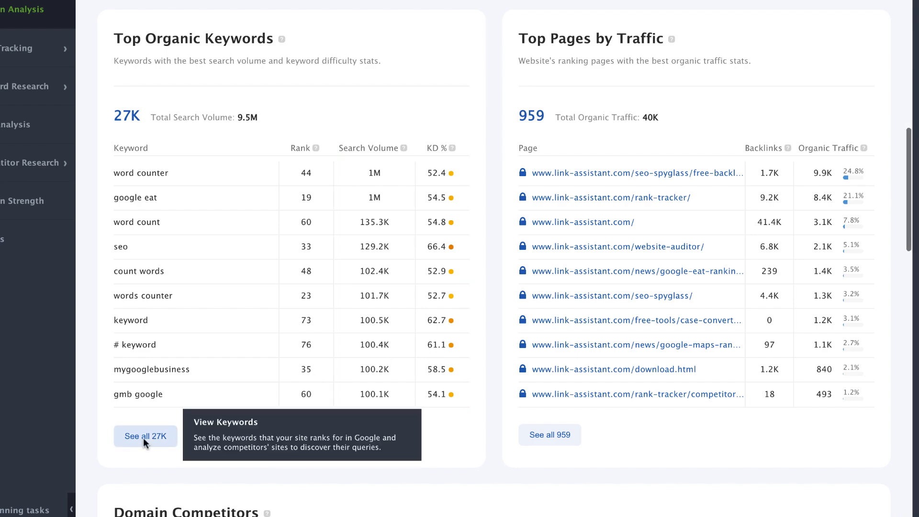
{"action": "left_click", "coordinate": [146, 436]}
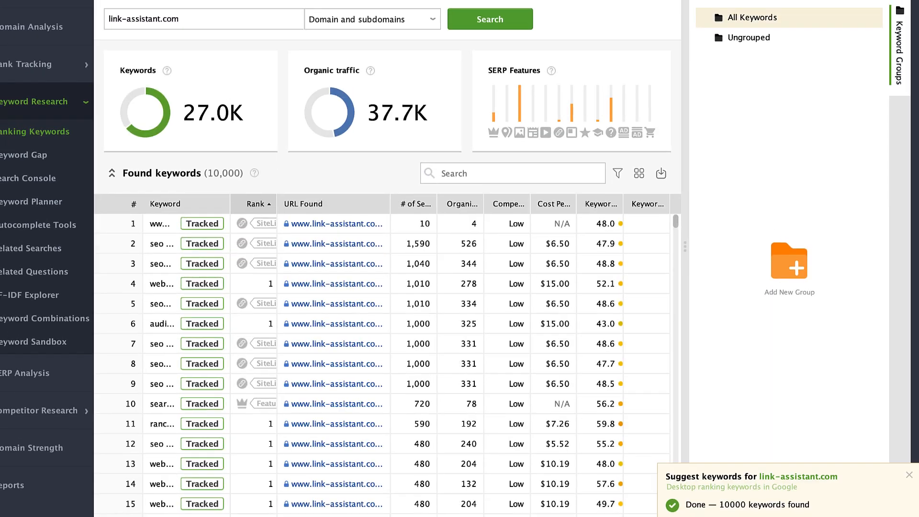
{"action": "left_click", "coordinate": [39, 26]}
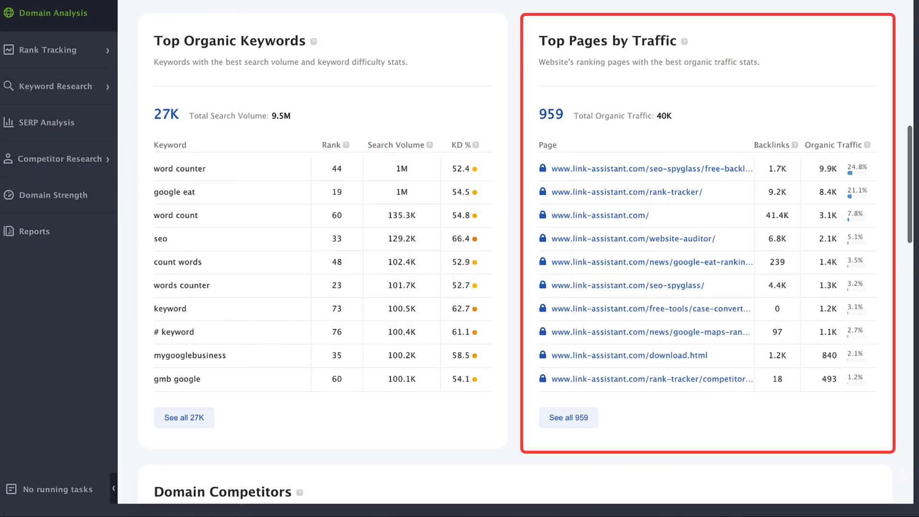
{"action": "mouse_move", "coordinate": [567, 421]}
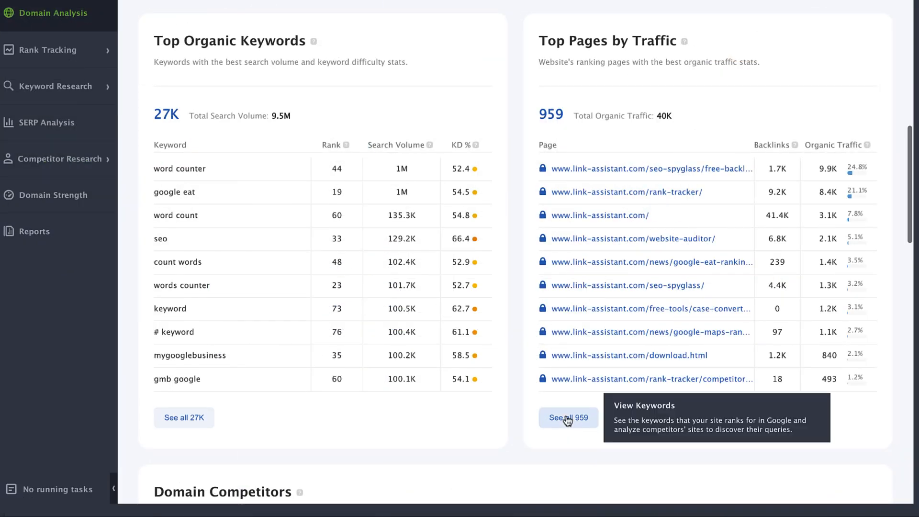
Open the full list of 959 top pages from Top Pages by Traffic
{"action": "left_click", "coordinate": [569, 417]}
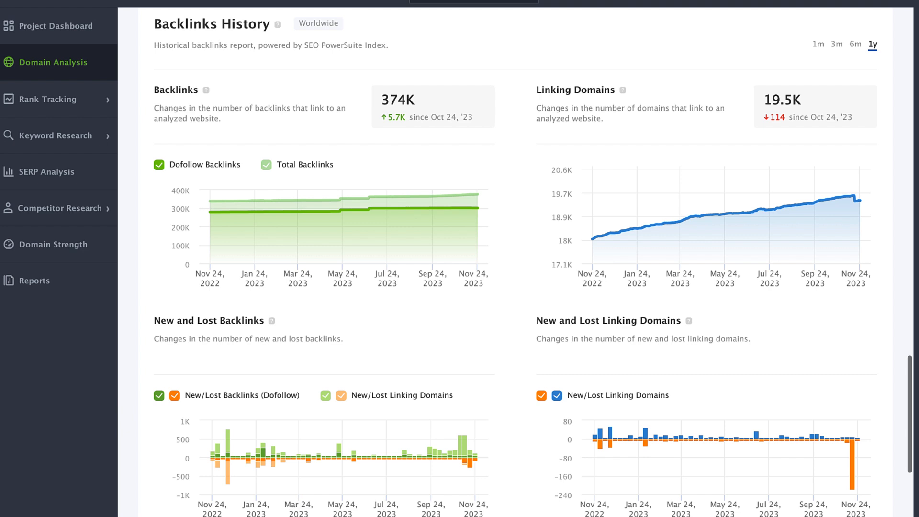
Scroll past Backlinks History to the Anchor Texts tables, led by 'stop words'
{"action": "scroll", "scroll_direction": "down", "scroll_amount": 3}
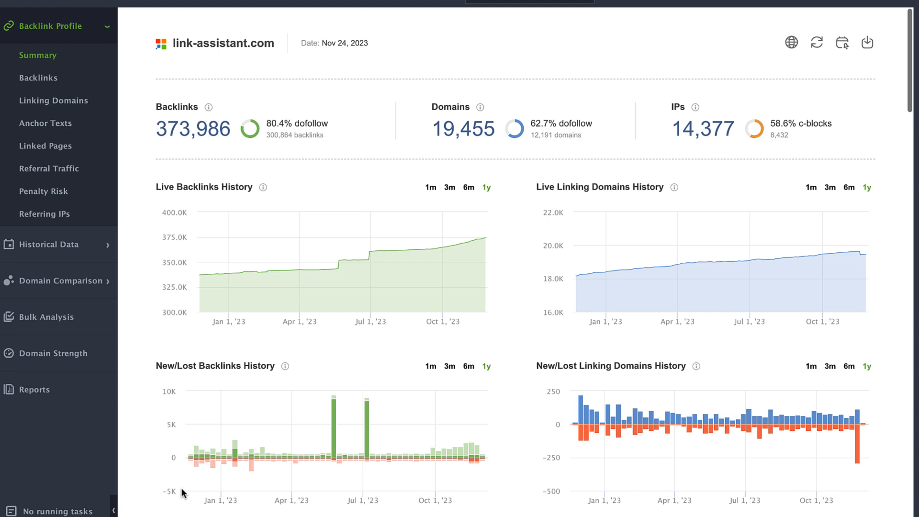
{"action": "scroll", "scroll_direction": "down", "scroll_amount": 3}
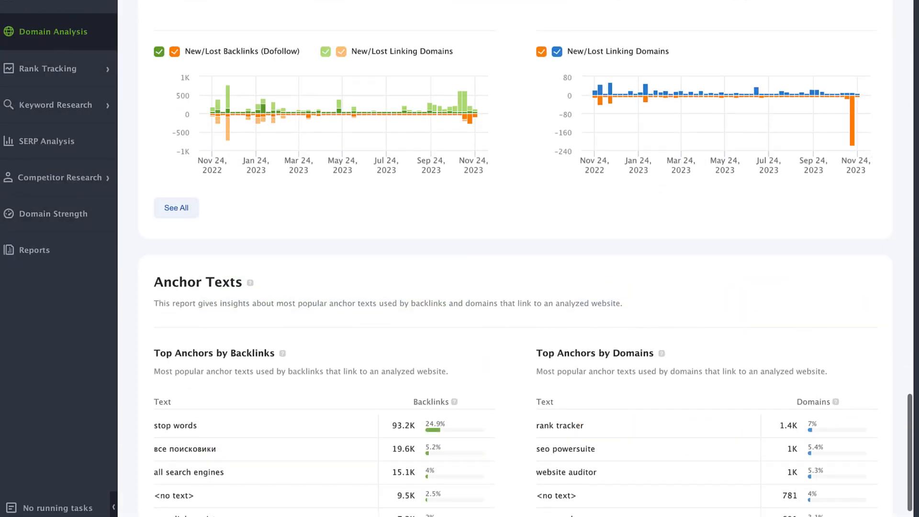
{"action": "scroll", "scroll_direction": "down", "scroll_amount": 3}
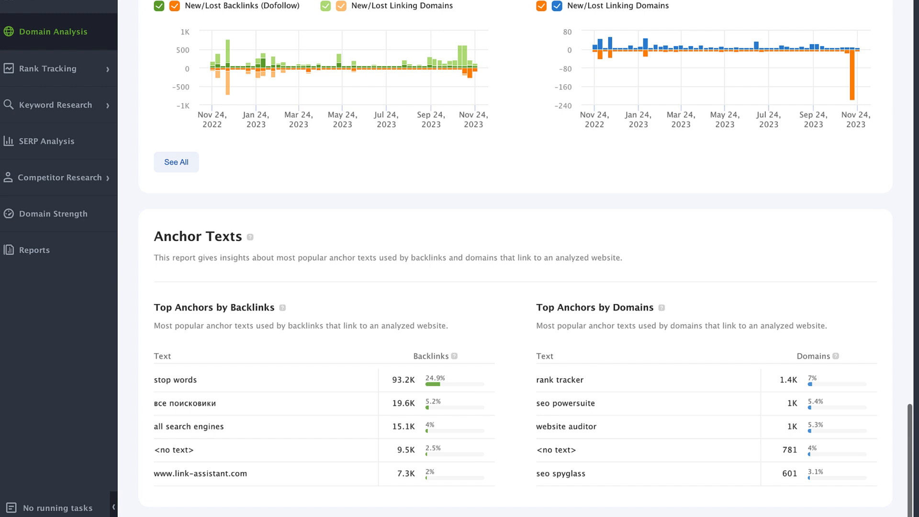